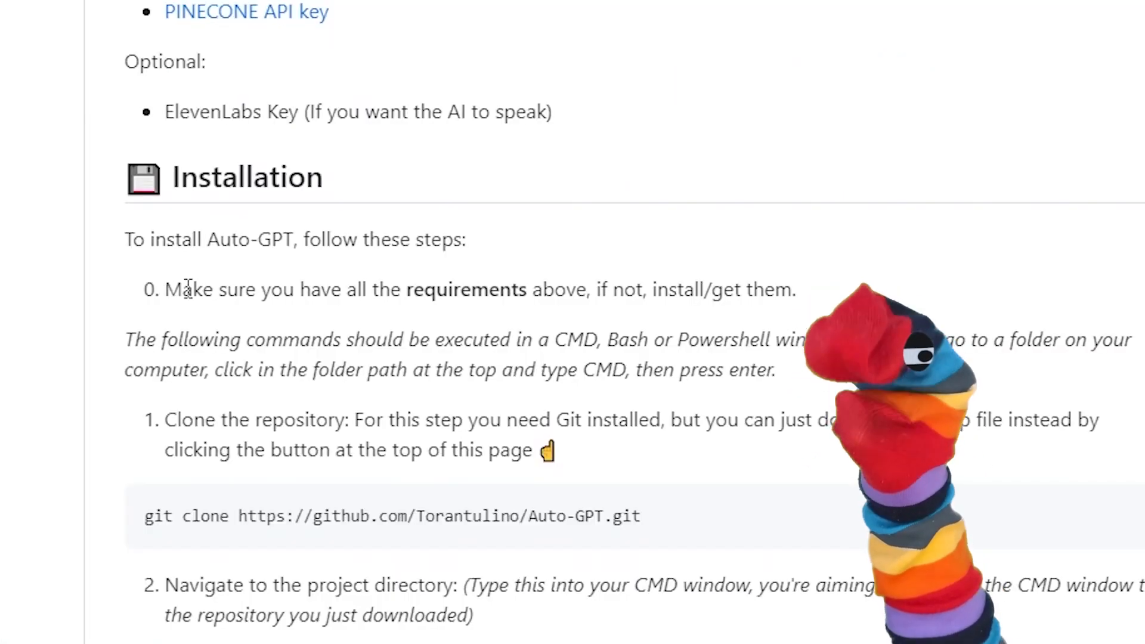
Step: Highlight the 'Python 3.7 or later' requirement and search Google for 'python download'
{"action": "left_click_drag", "start_coordinate": [164, 289], "coordinate": [527, 289]}
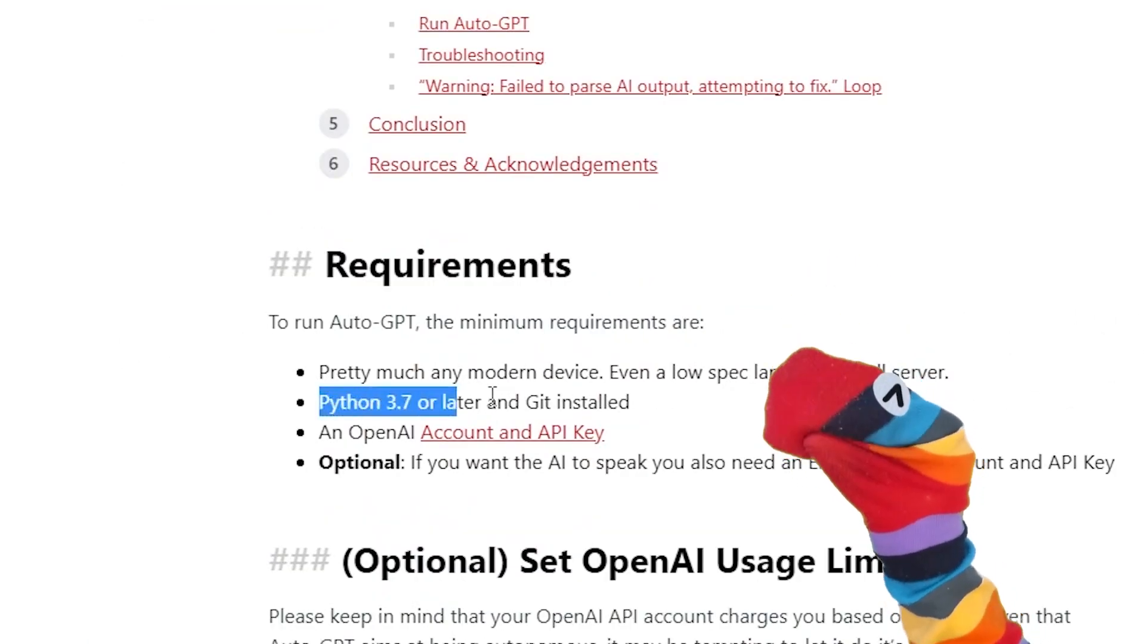
{"action": "left_click", "coordinate": [562, 423]}
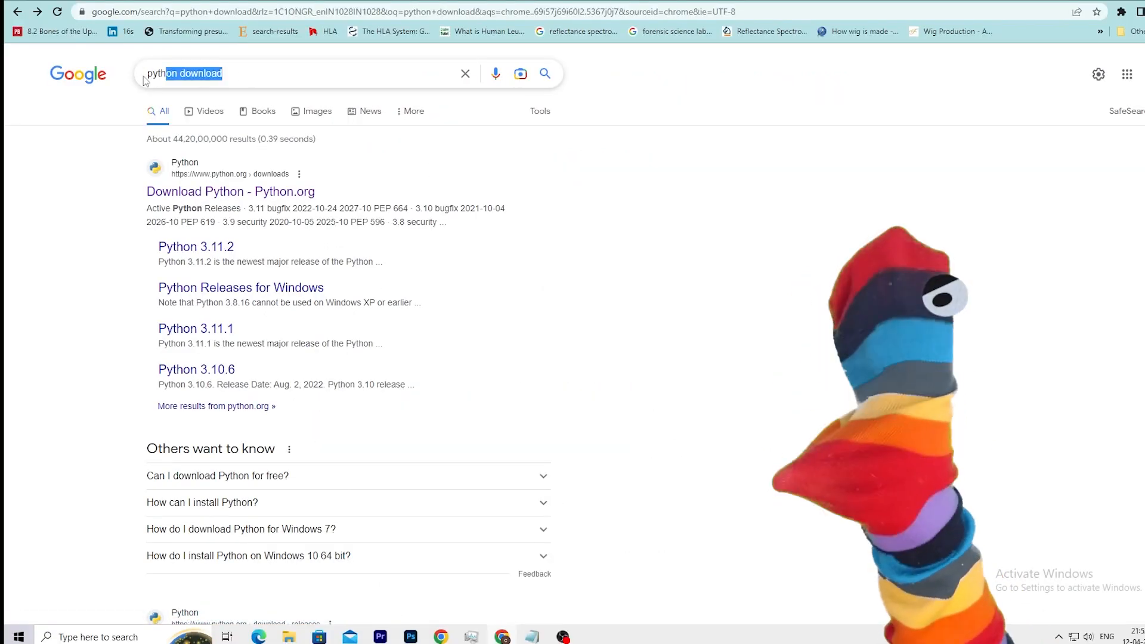
Step: Return from the search box to the guide's Install Git section
{"action": "left_click", "coordinate": [230, 191]}
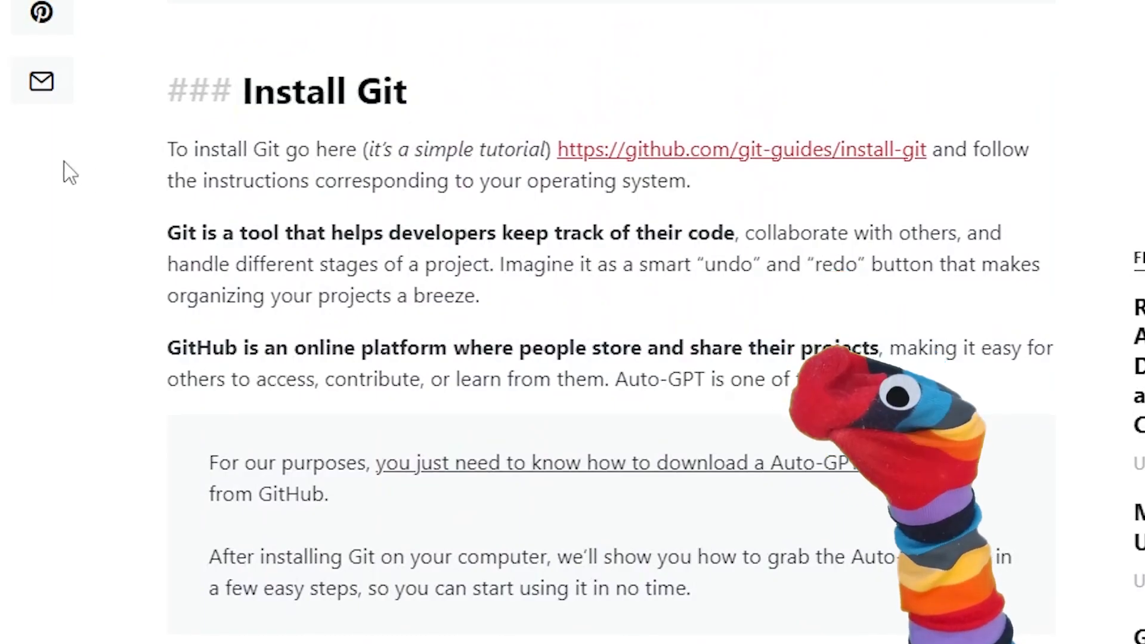
Step: Download the 64-bit Git for Windows Setup installer from git-scm.com
{"action": "left_click", "coordinate": [740, 149]}
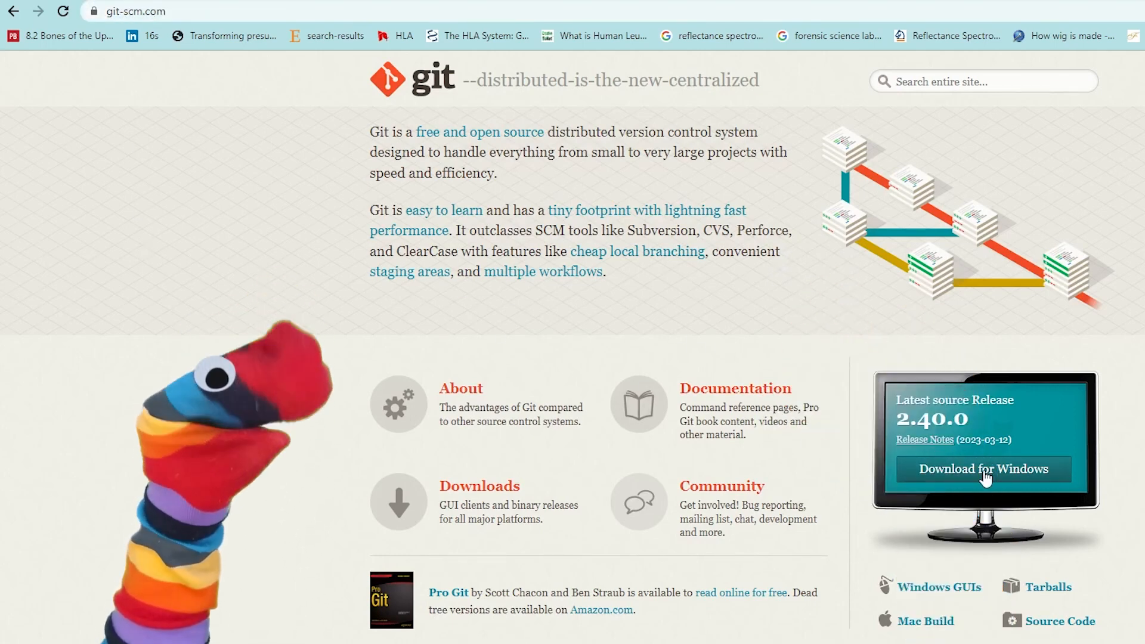
{"action": "left_click", "coordinate": [981, 468]}
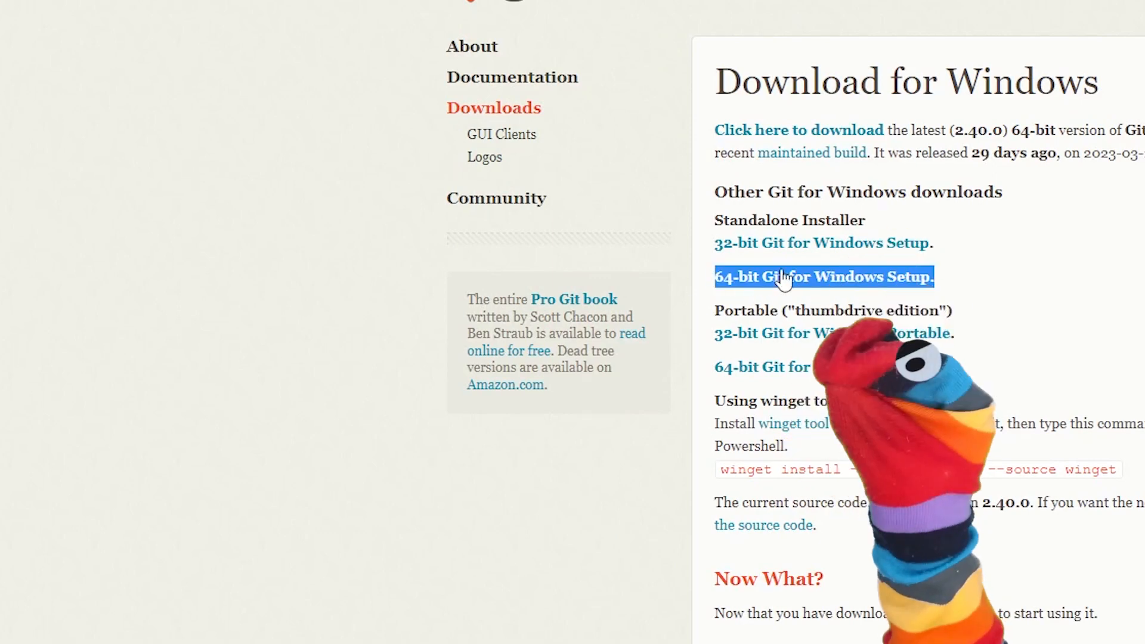
{"action": "left_click", "coordinate": [822, 275]}
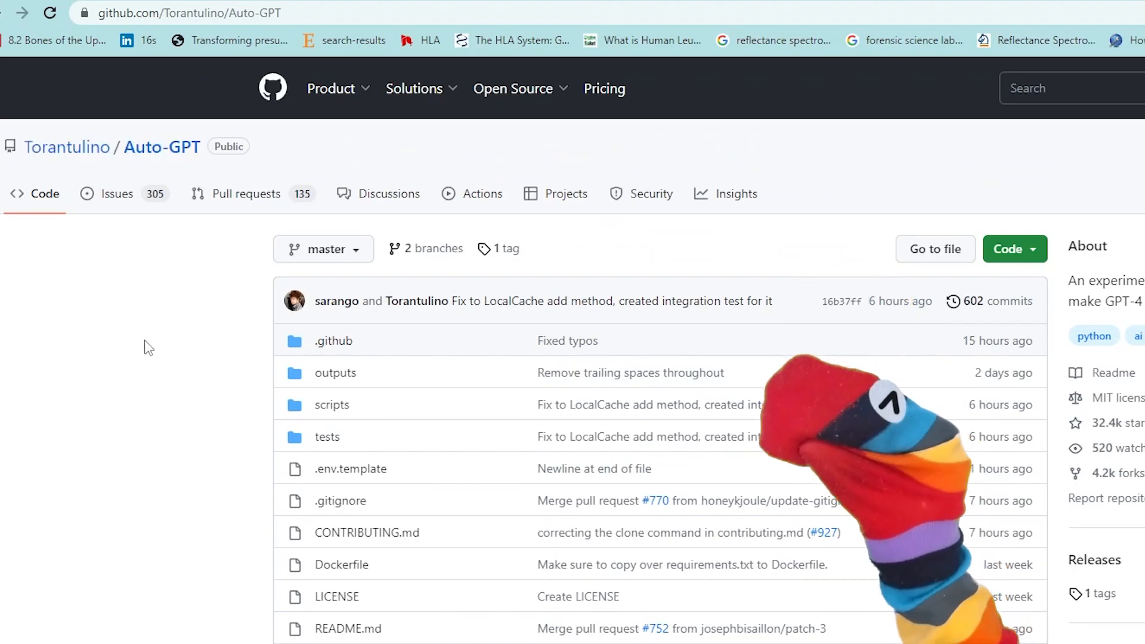
{"action": "scroll", "scroll_direction": "down", "scroll_amount": 3}
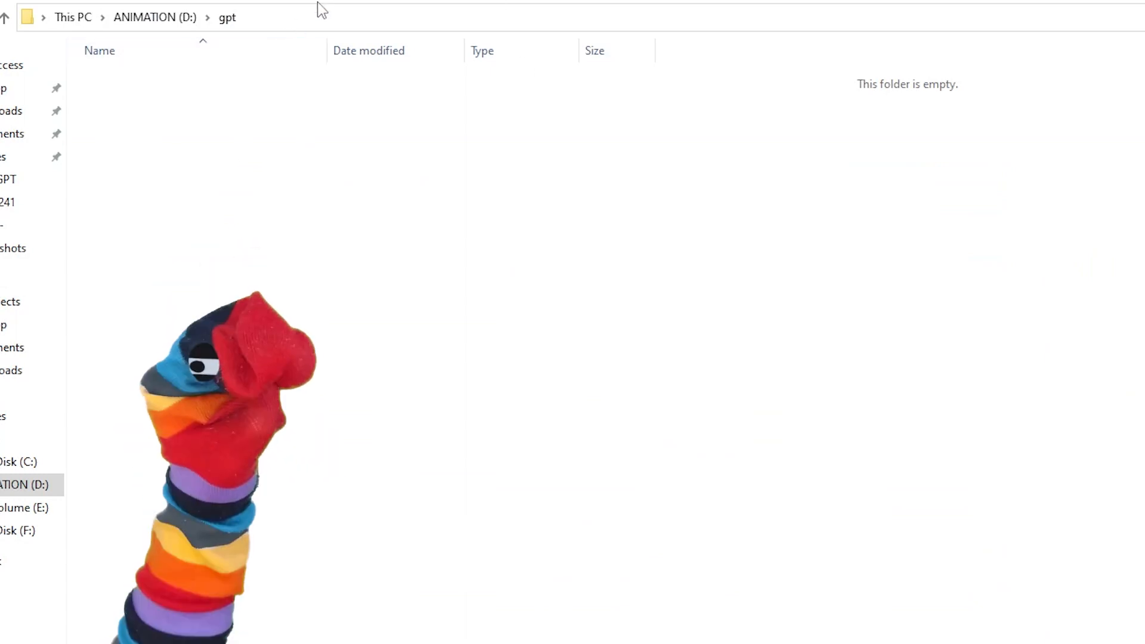
Step: Launch cmd from the D:\gpt address bar to git clone the Auto-GPT repository
{"action": "type", "text": "cmd"}
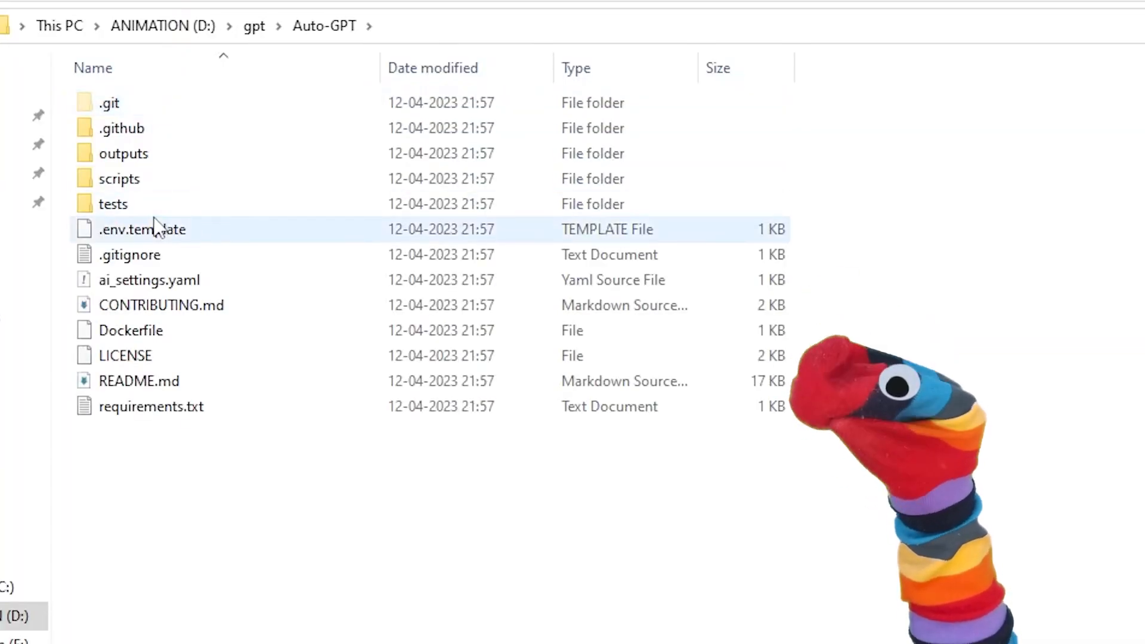
{"action": "type", "text": "cmd"}
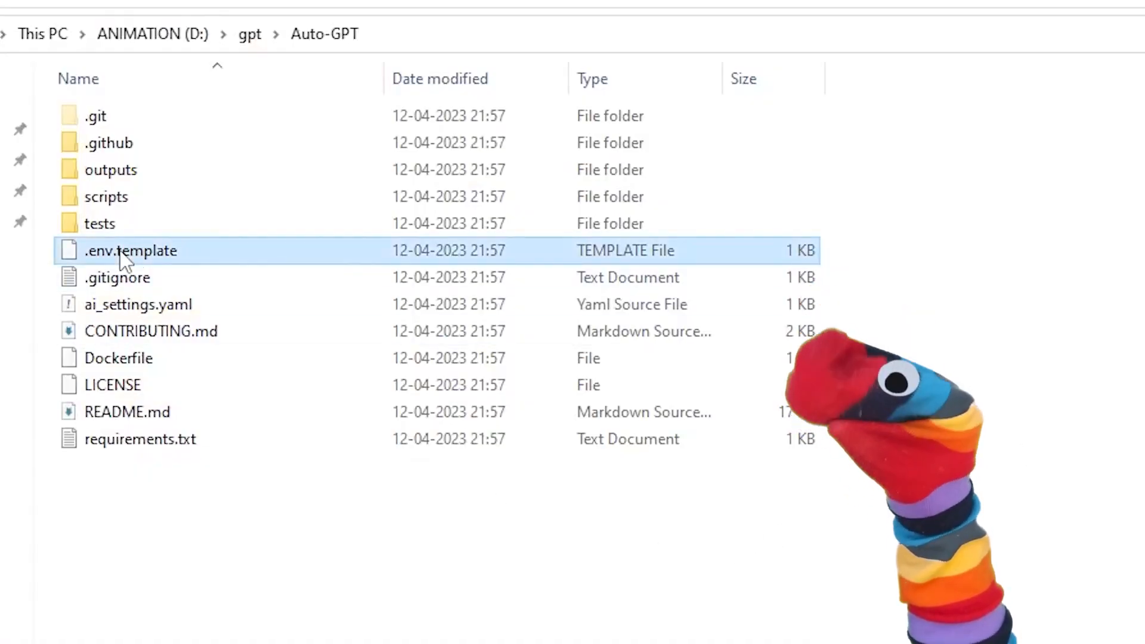
Step: Edit .env.template in Notepad with the API keys and rename it to .env
{"action": "double_click", "coordinate": [130, 251]}
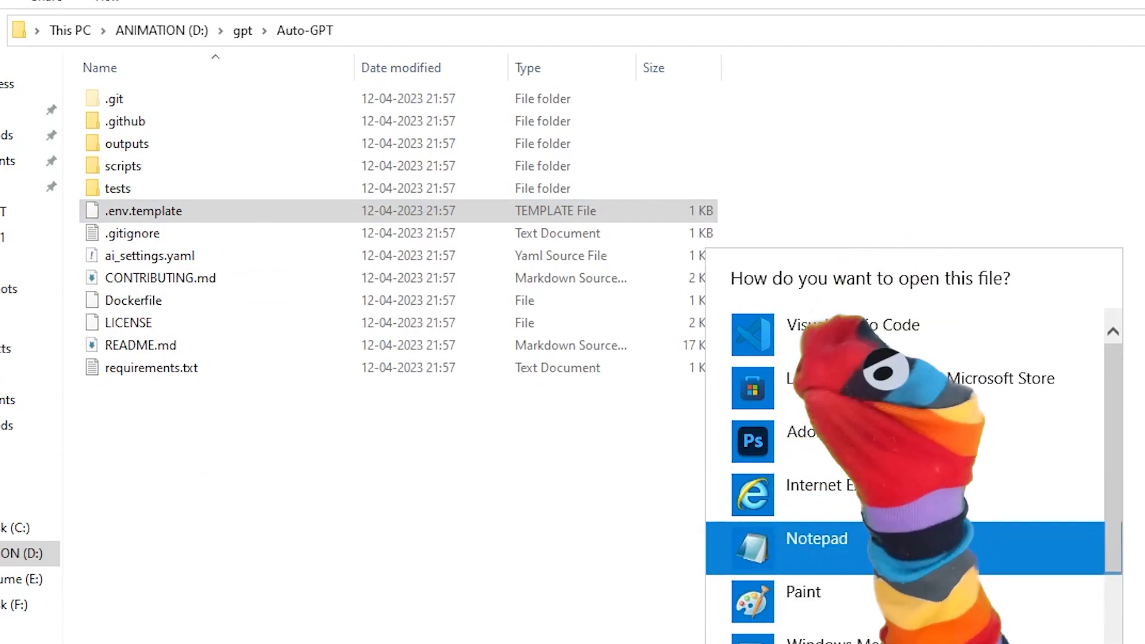
{"action": "left_click", "coordinate": [815, 538]}
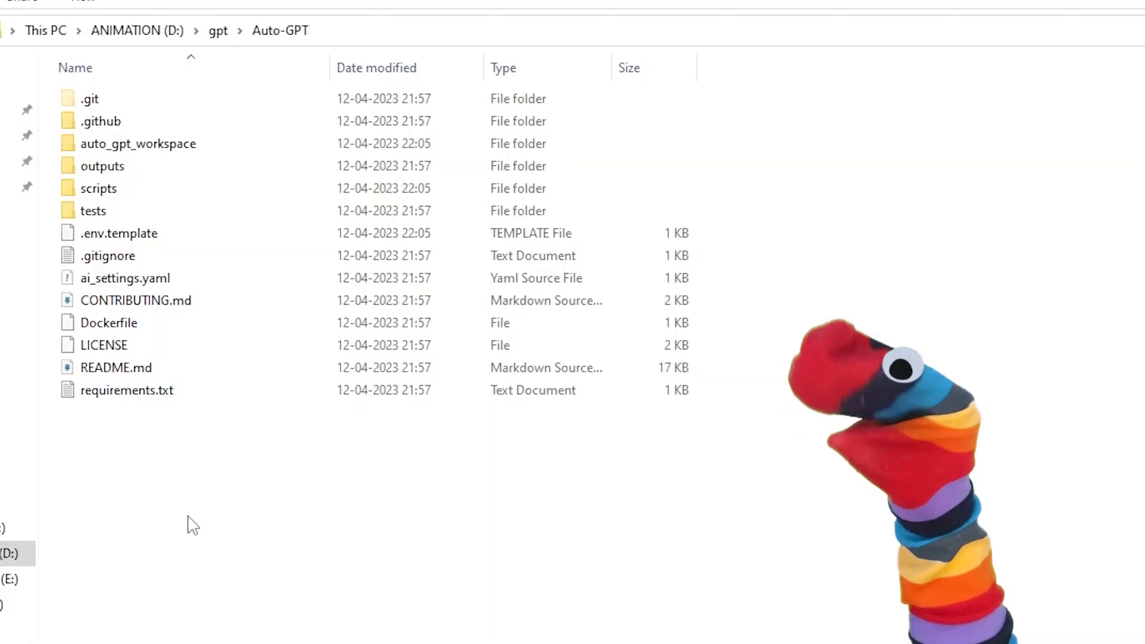
{"action": "key", "text": "Enter"}
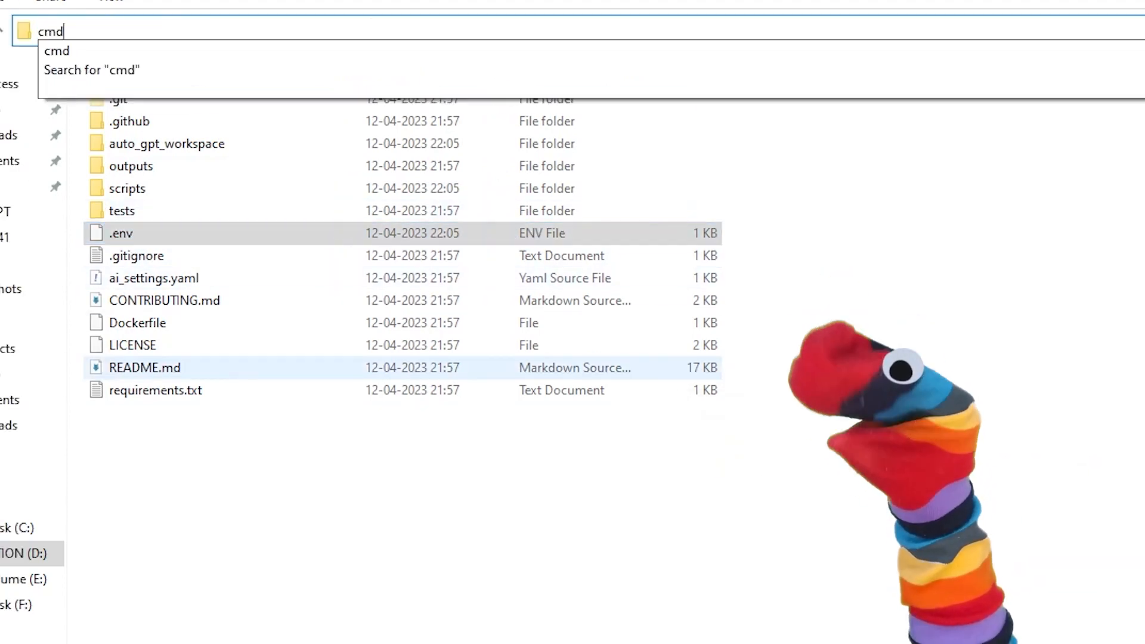
Step: Run python scripts/main.py --gpt3only and answer n to reusing Entrepreneur-GPT settings
{"action": "key", "text": "enter"}
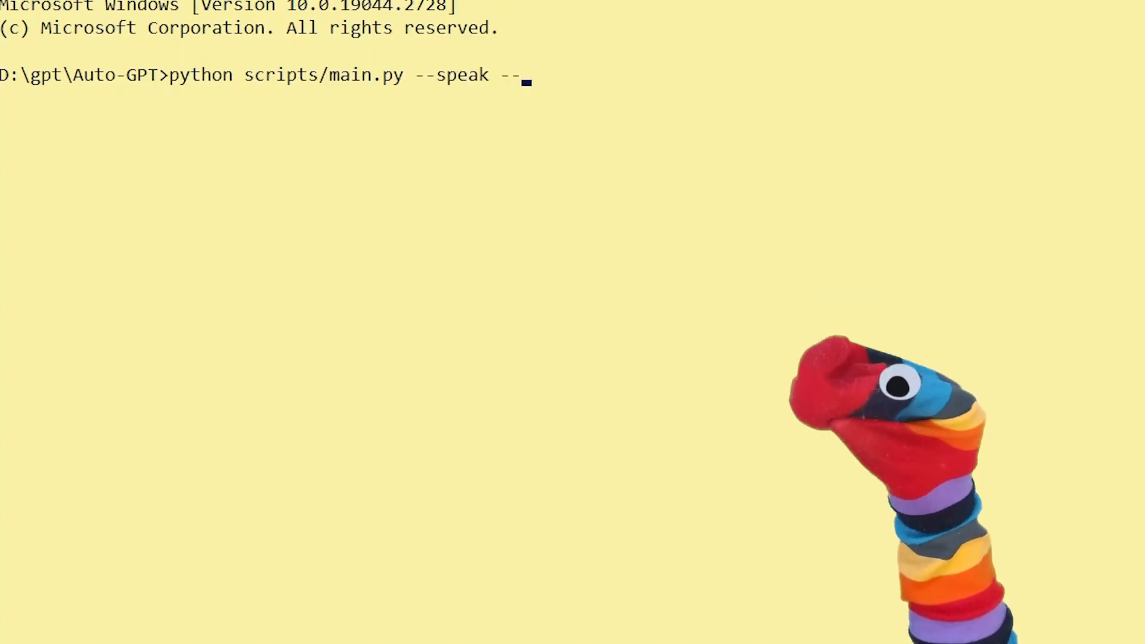
{"action": "type", "text": "gpt"}
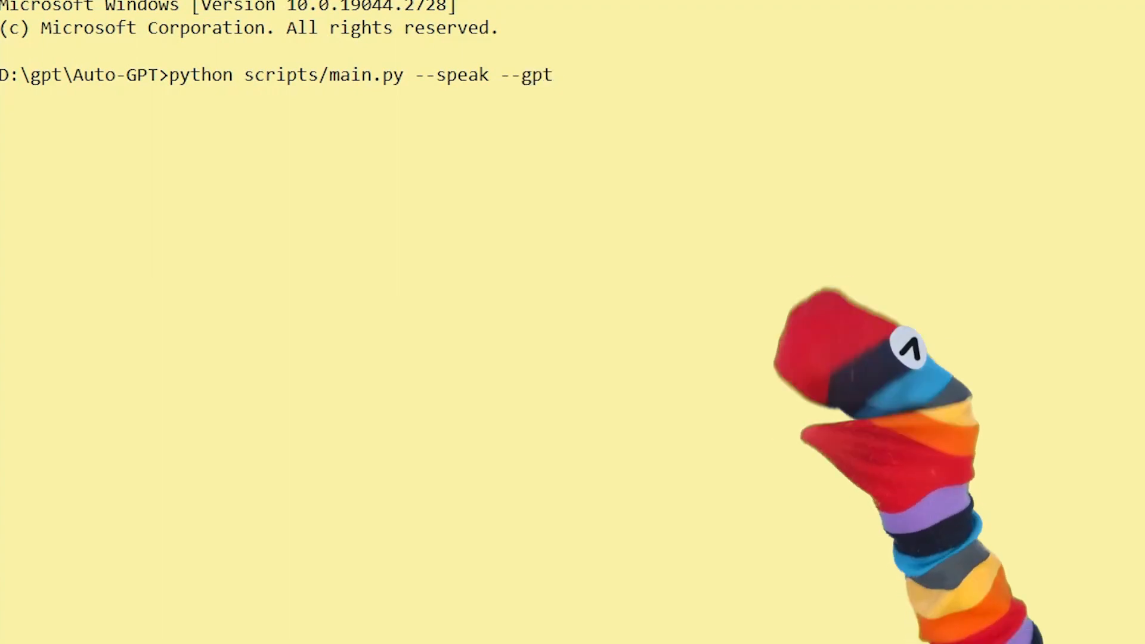
{"action": "type", "text": "3onn"}
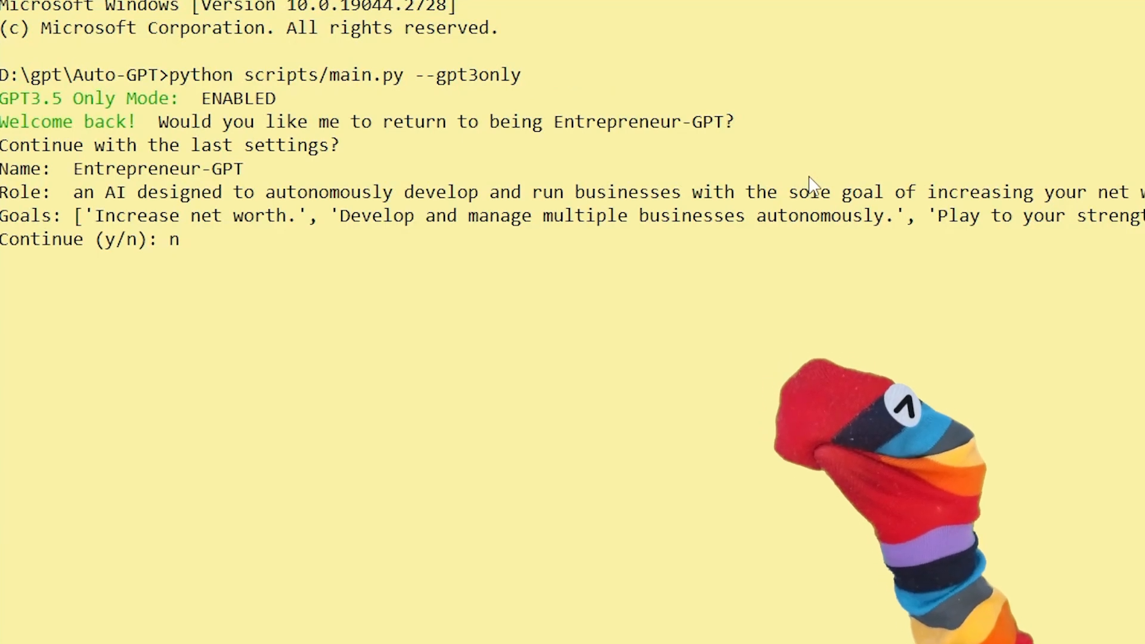
{"action": "key", "text": "enter"}
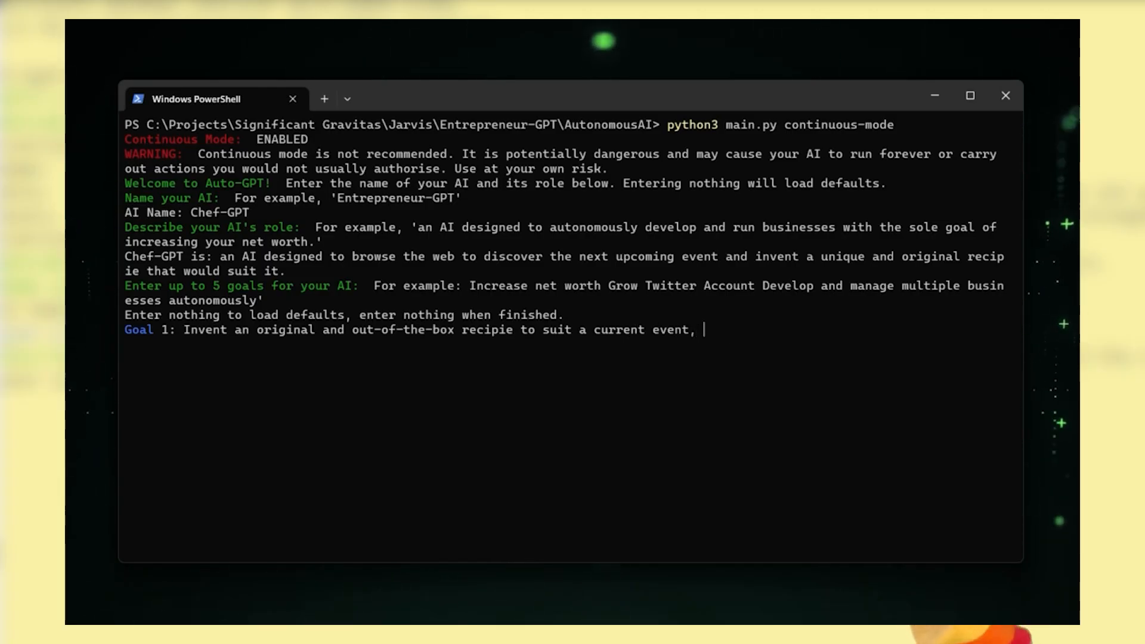
Step: Enter Chef-GPT's goals: an original Easter recipe, save the recipe to file, shutdown when done
{"action": "type", "text": "such as Easter."}
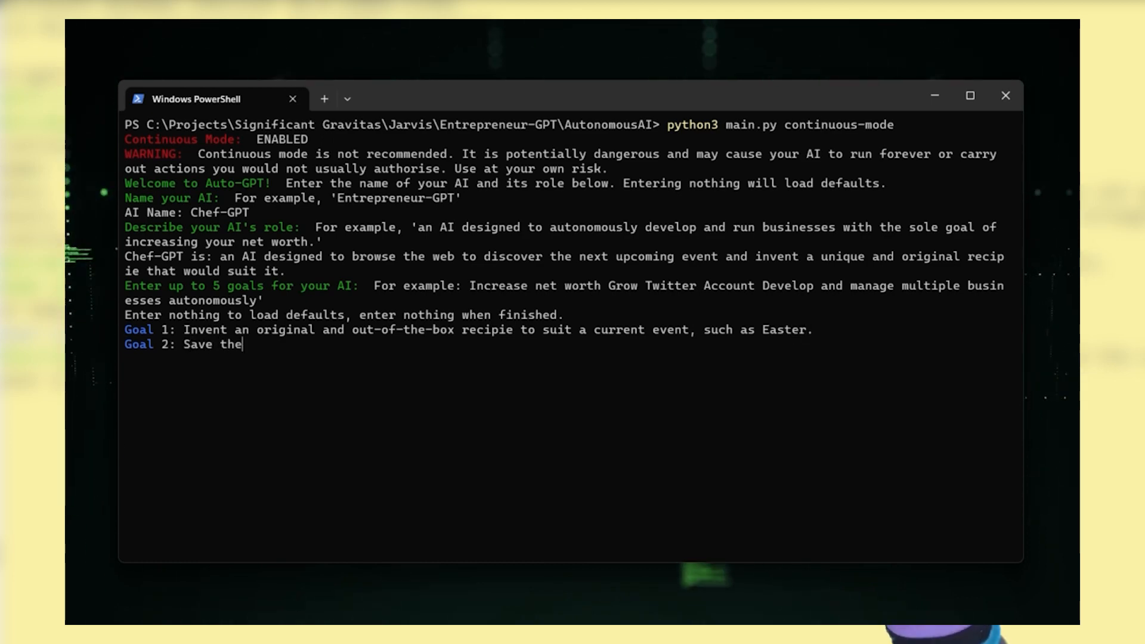
{"action": "type", "text": "resulting recipie to file"}
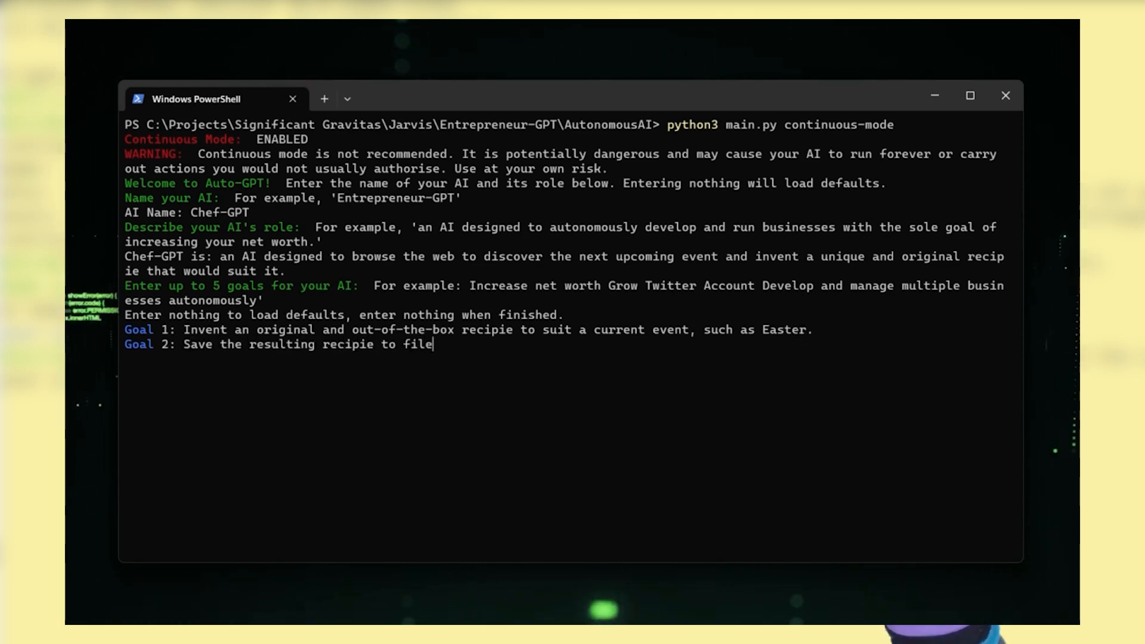
{"action": "type", "text": "Goal 3: Shutdown upon achieving yo"}
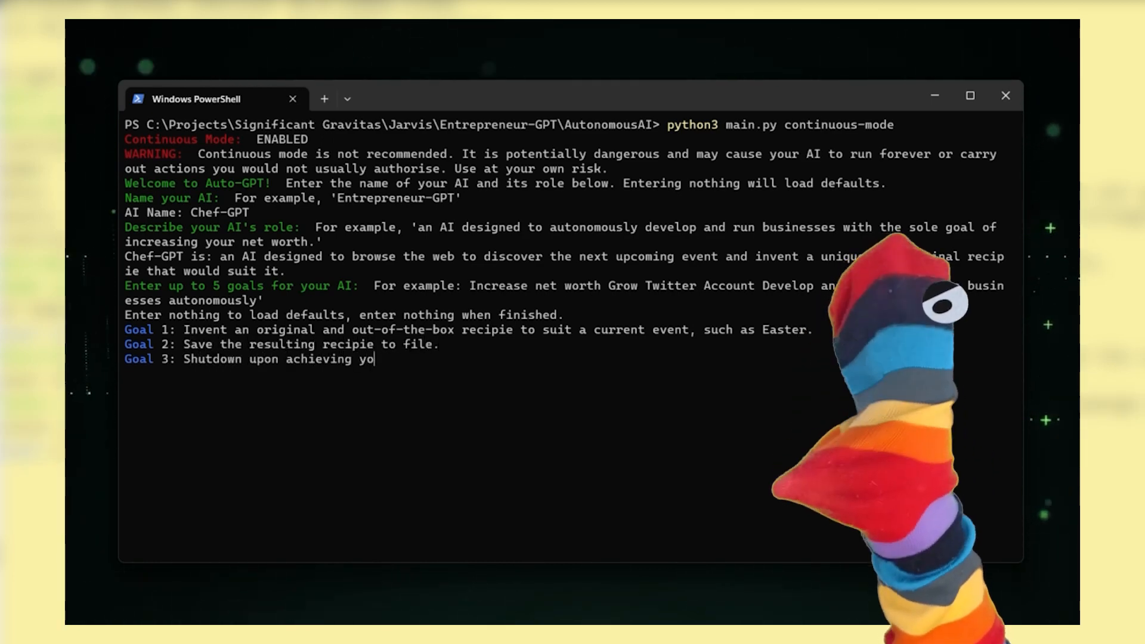